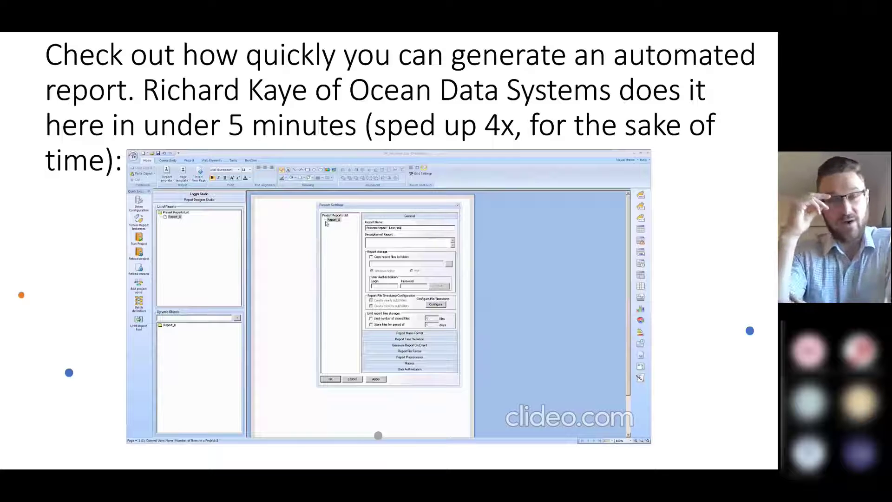
- Confirm the report settings and place the Data Summary statistics table on the page
click(330, 379)
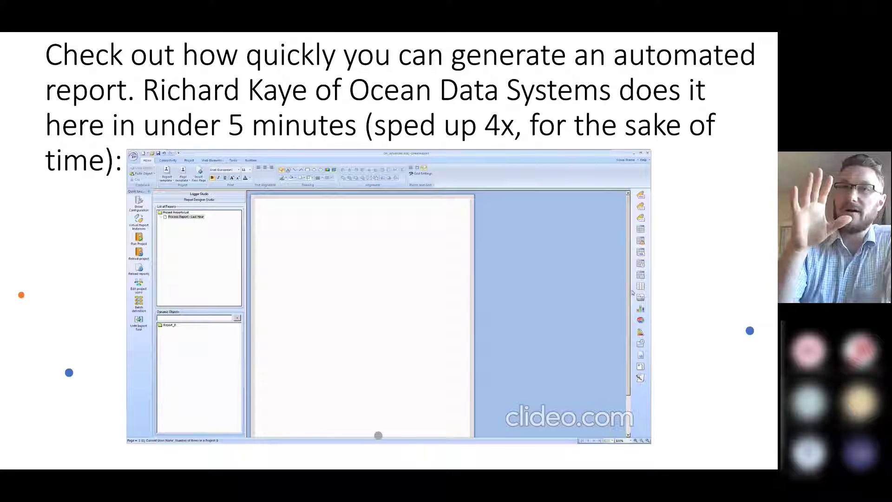
drag(271, 219, 456, 251)
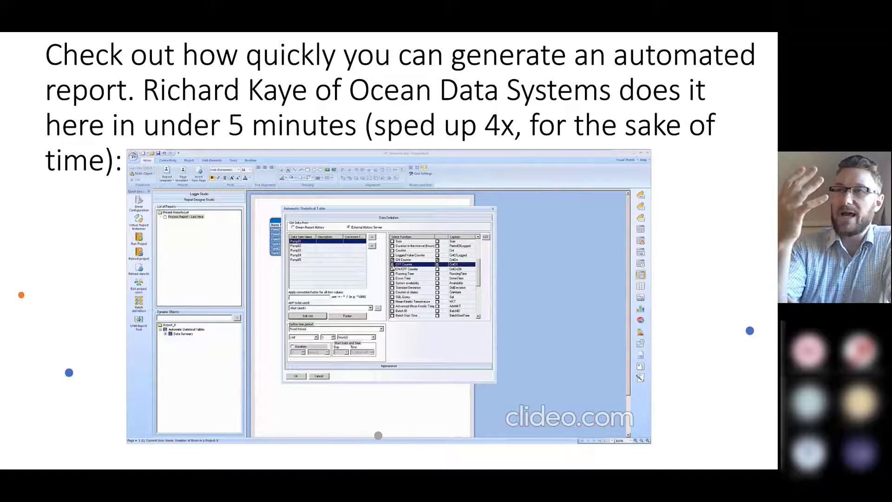
- Add the availability statistic and name the table 'Pump Performance' before confirming it
click(390, 281)
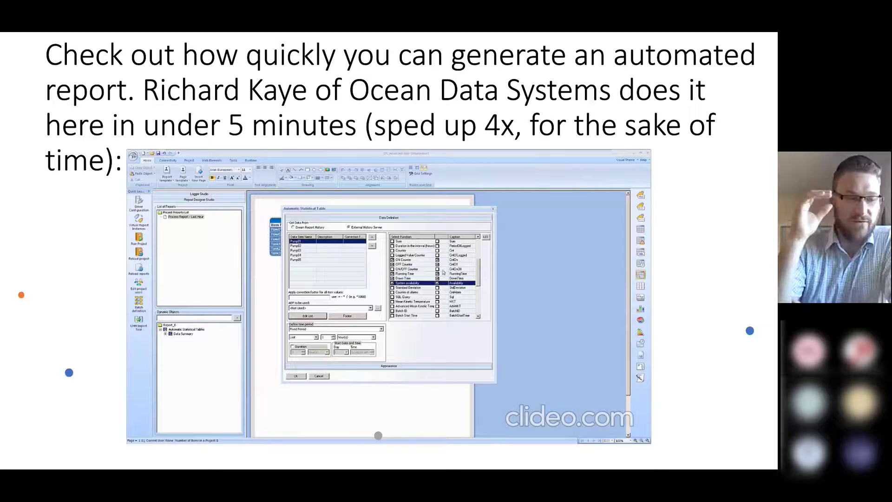
click(364, 221)
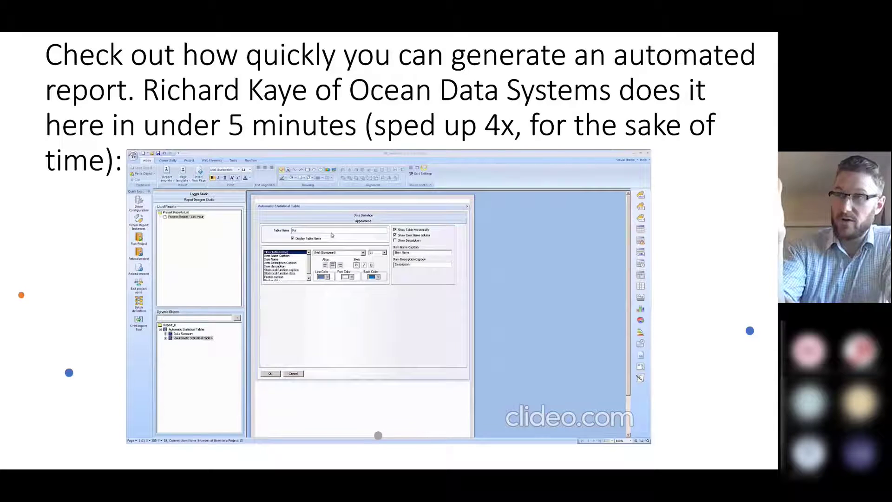
text(Pump Performance)
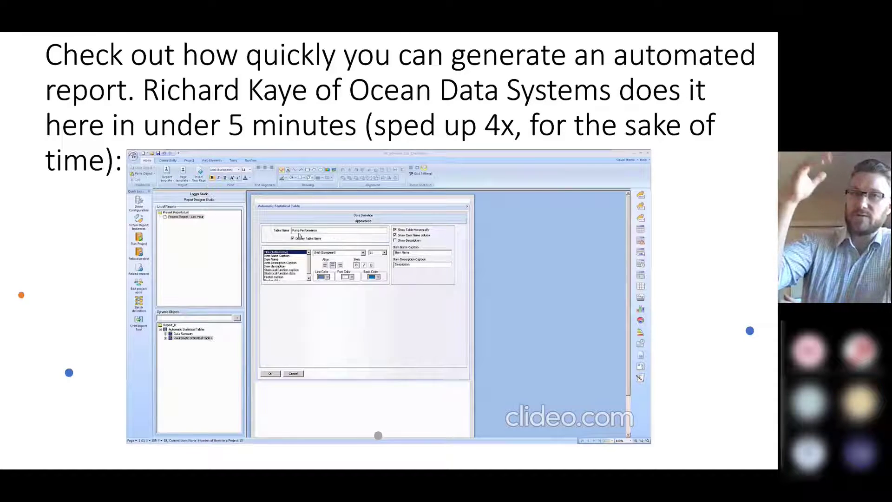
click(271, 373)
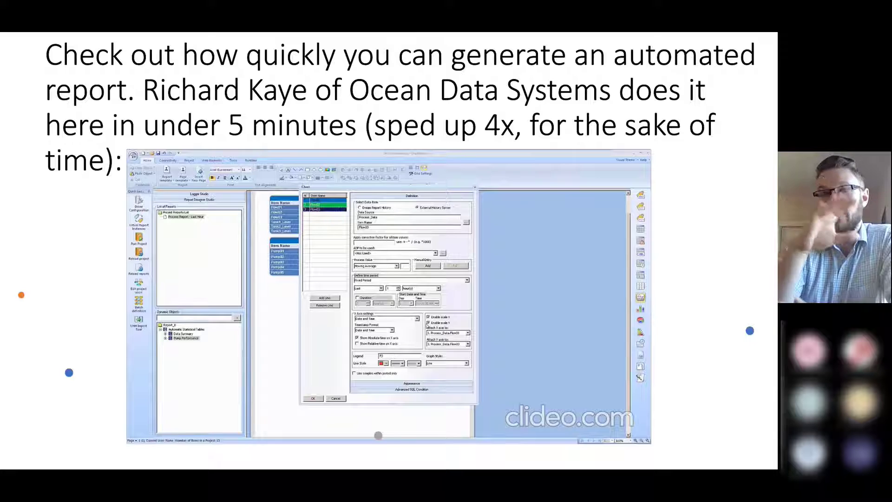
- Name the chart 'Flows - Moving Averages', confirm it, and confirm the data table settings
click(411, 201)
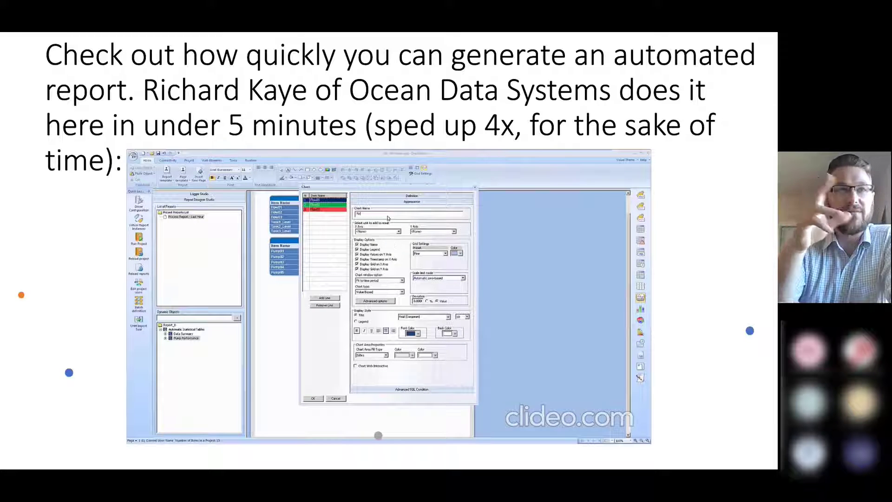
text(Flows - Moving Averages)
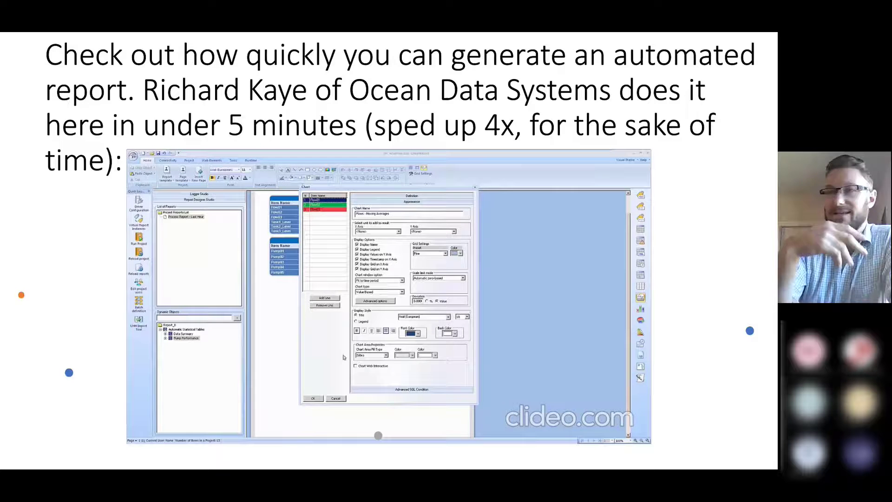
click(312, 397)
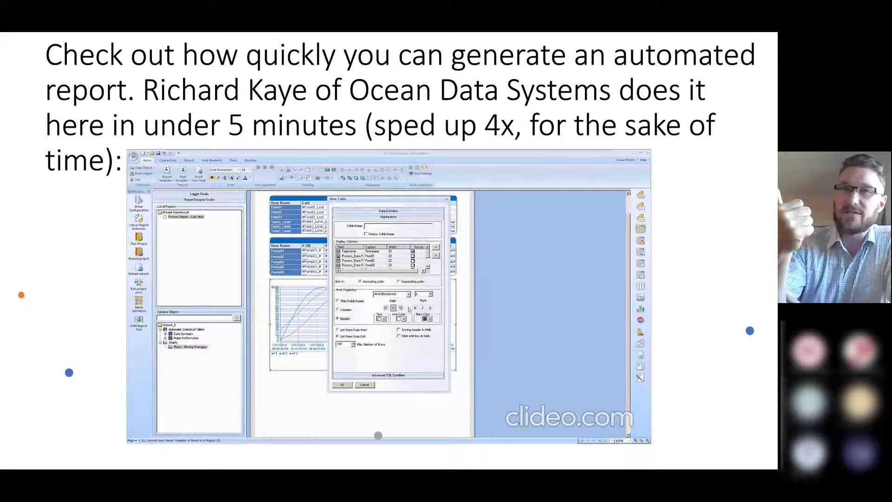
click(341, 385)
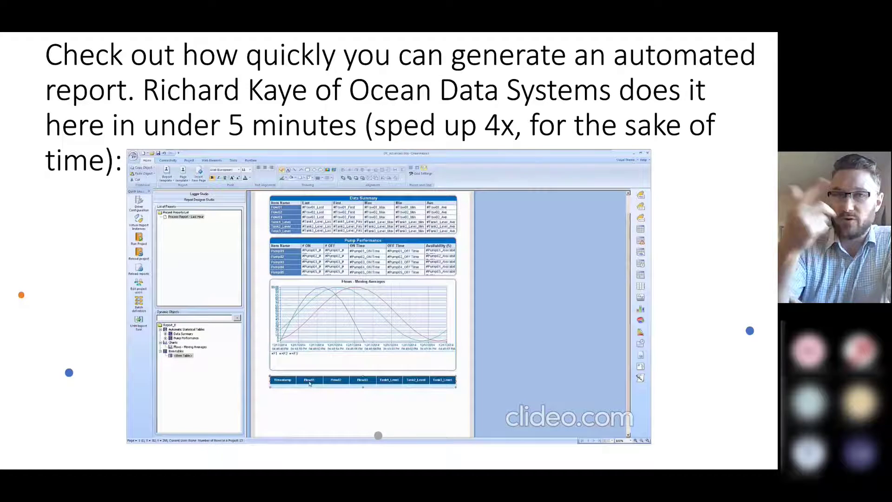